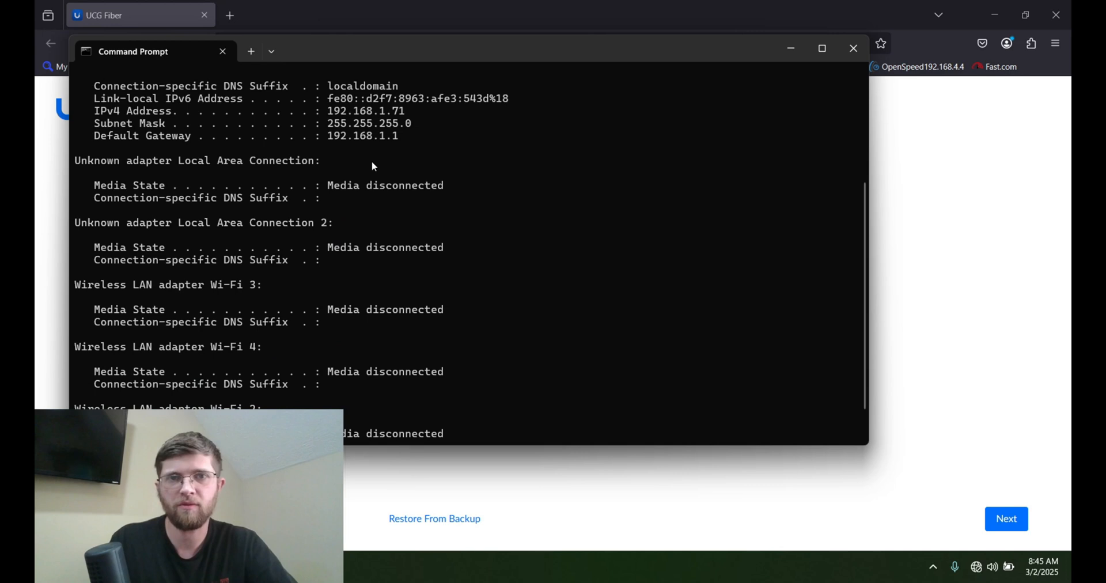
mouse_move(341, 145)
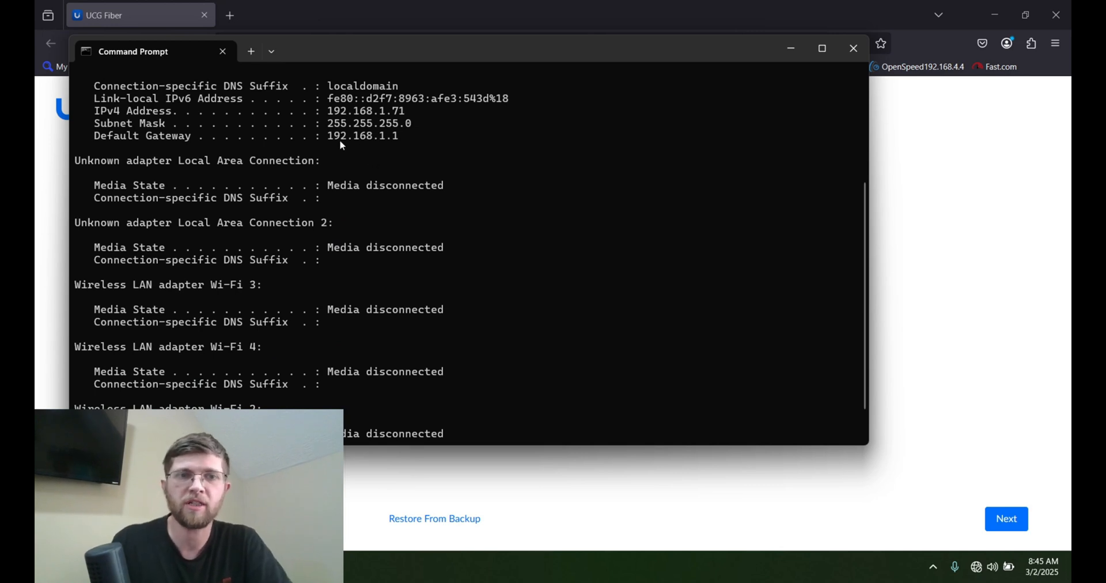
Confirm the default gateway 192.168.1.1 and close Command Prompt to return to setup
double_click(363, 136)
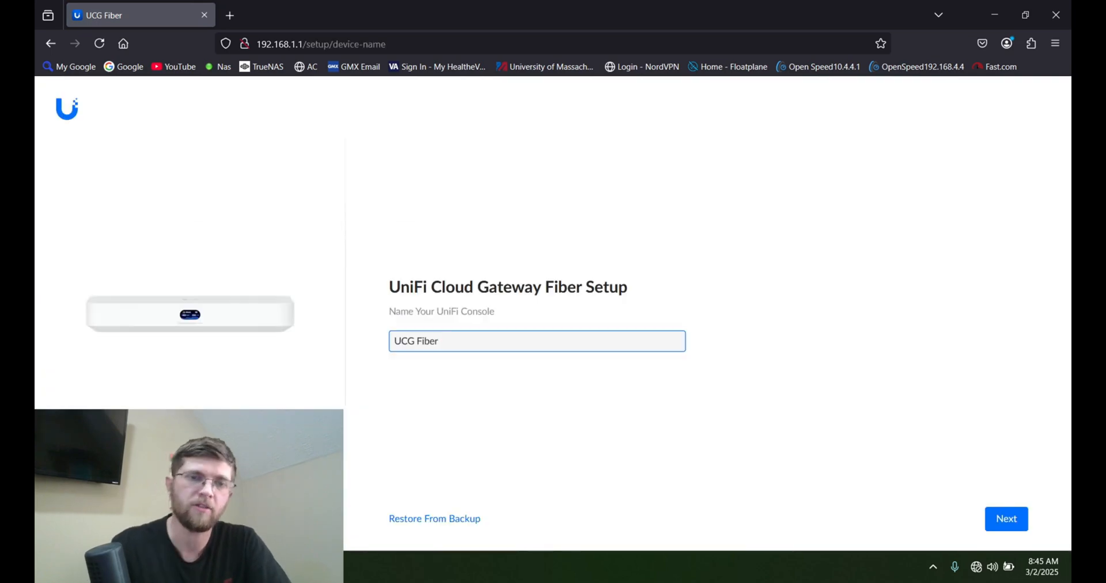
mouse_move(711, 214)
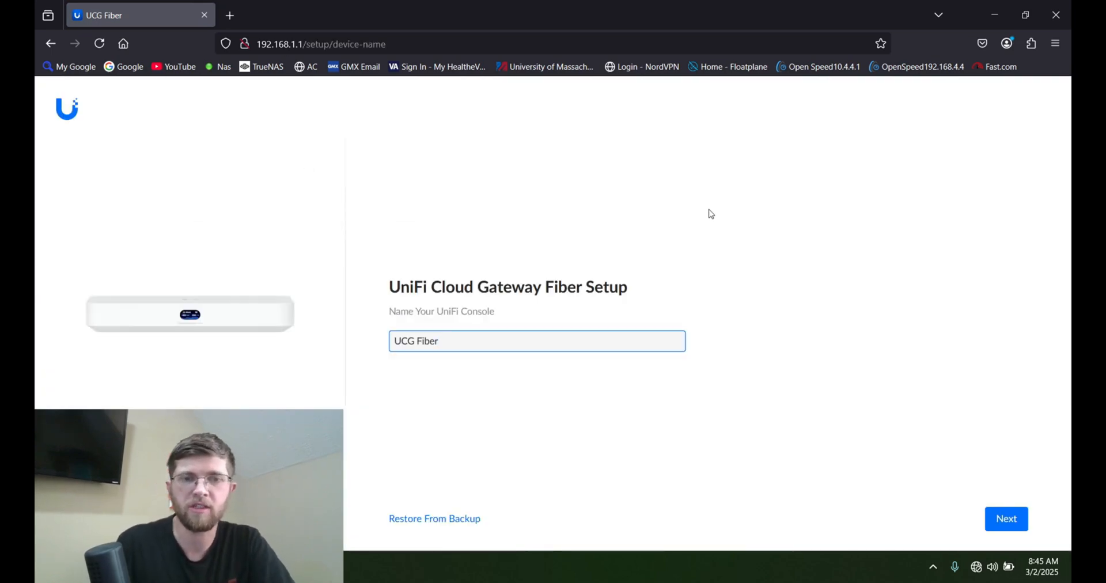
Keep the name UCG Fiber and sign in with an existing UI account to reach the speed test
left_click(1006, 519)
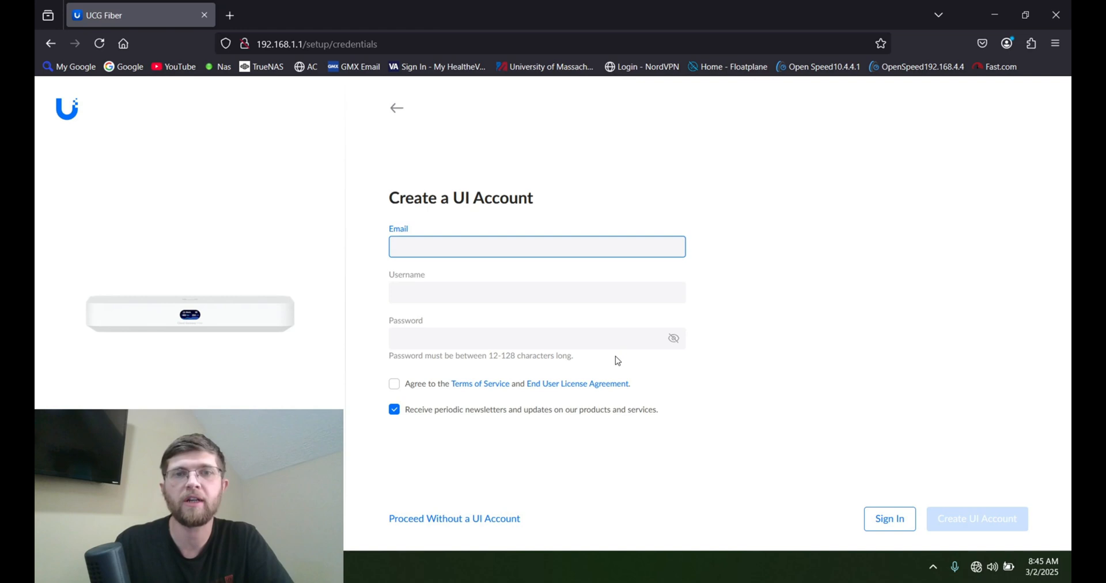
left_click(536, 246)
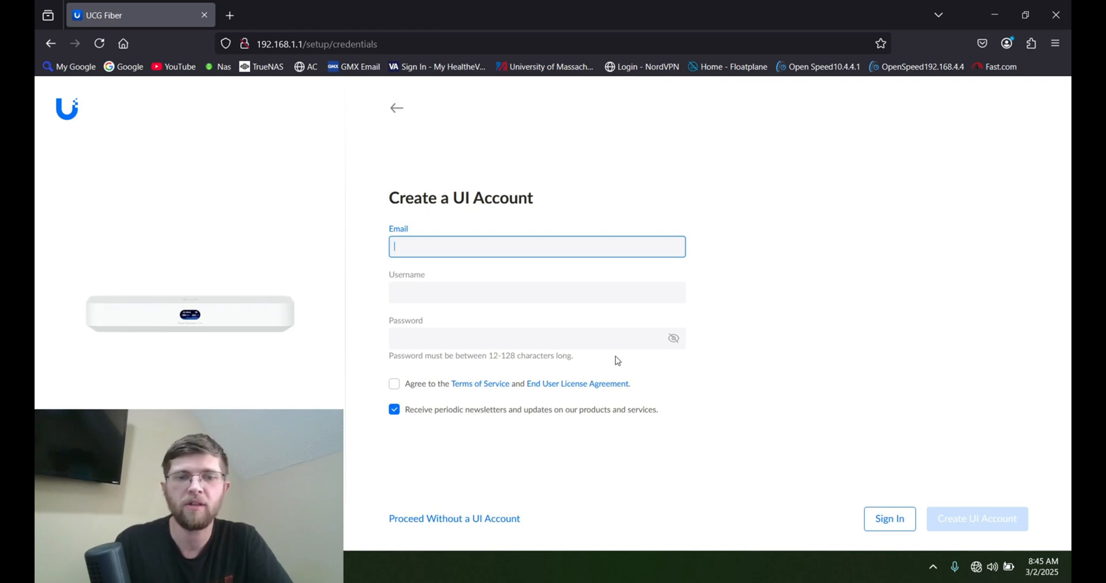
mouse_move(450, 528)
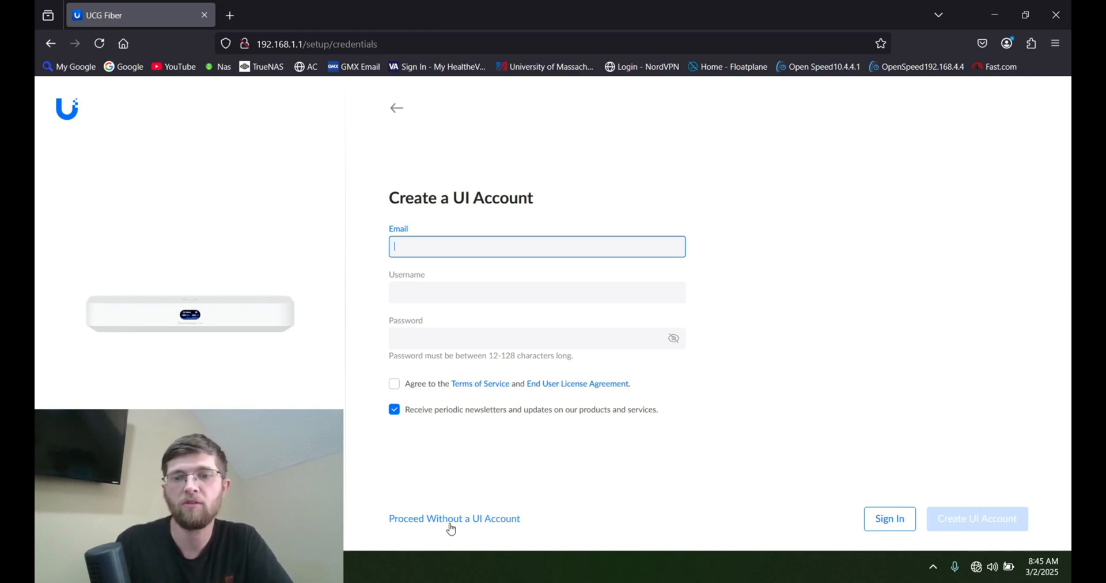
mouse_move(890, 518)
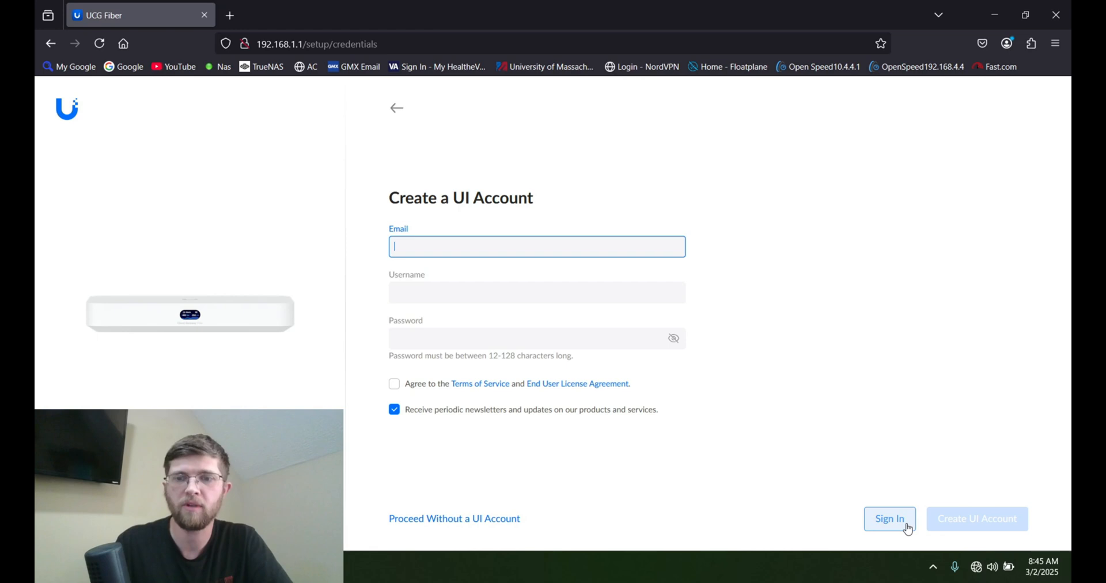
left_click(890, 519)
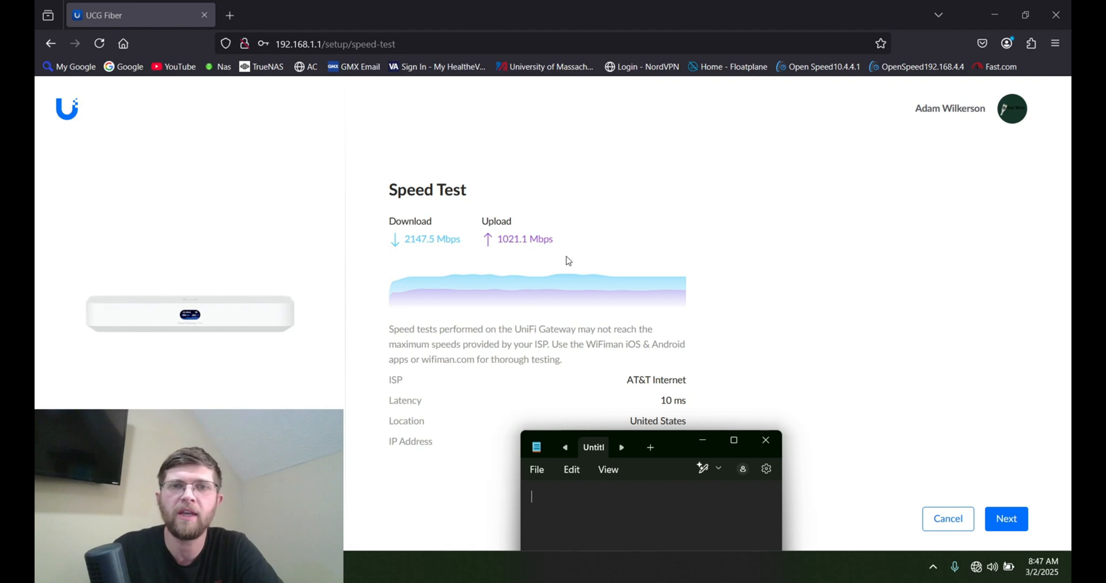
Continue past the 2147.5/1021.1 Mbps speed test to Setup Complete and go to the dashboard
left_click(1005, 519)
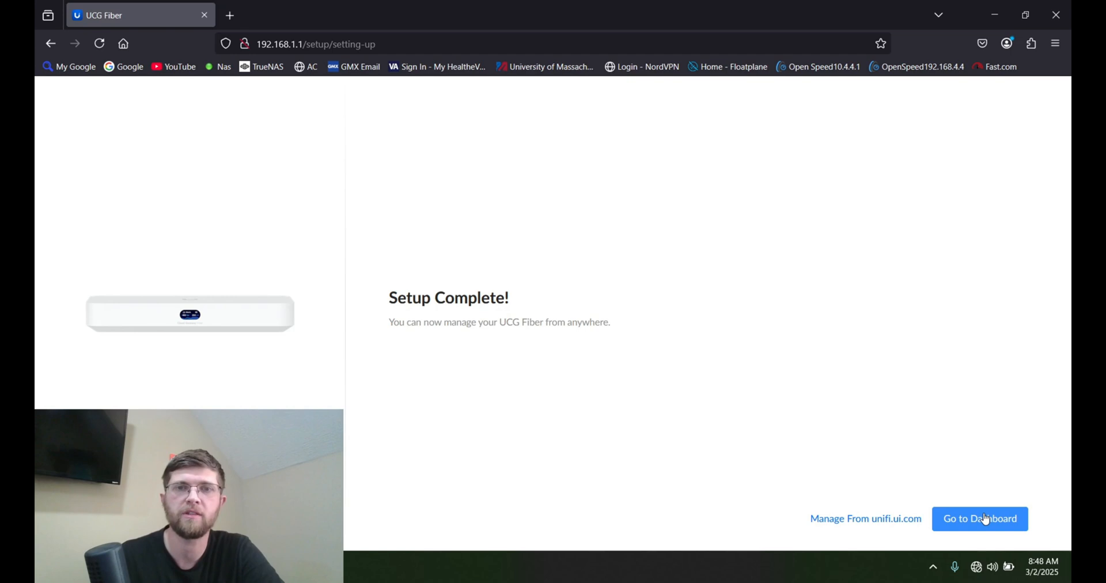
left_click(980, 518)
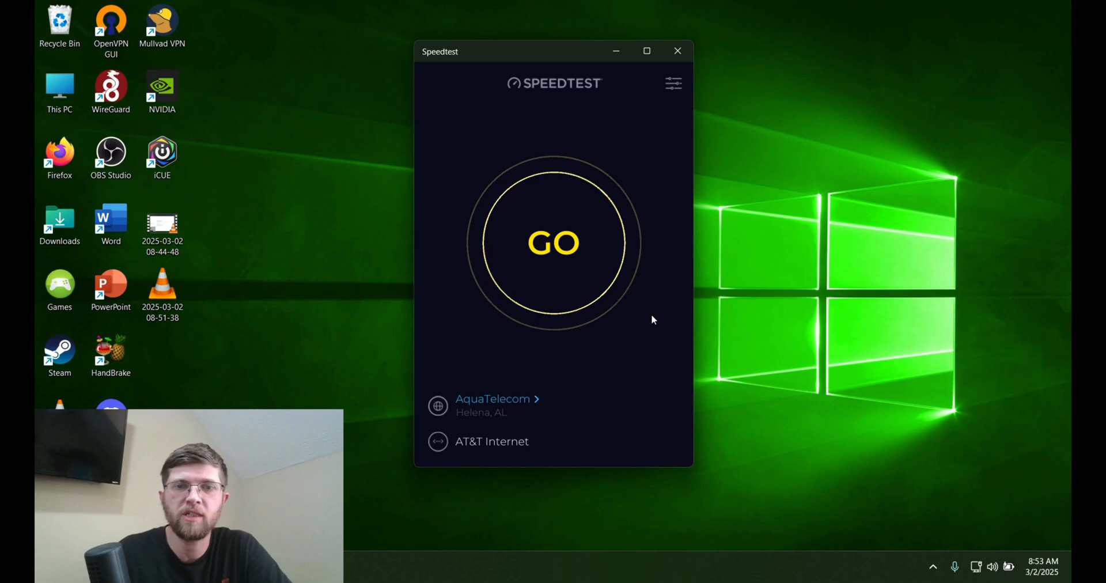
Enter the iperf3 server command 'iperf3 -s' at the Command Prompt, ready to run
left_click(554, 242)
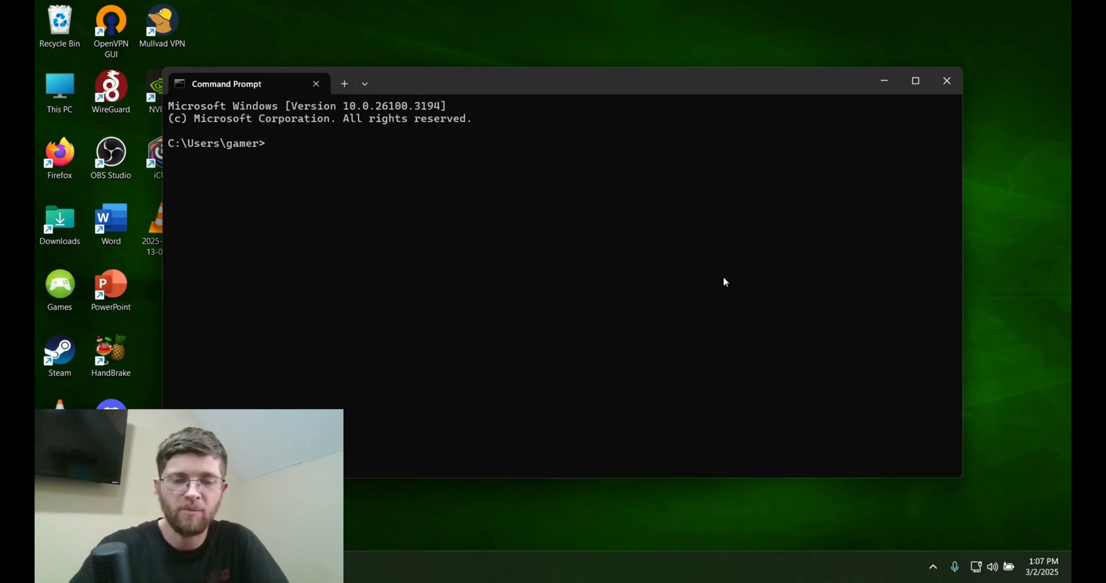
type("iperf3 -s")
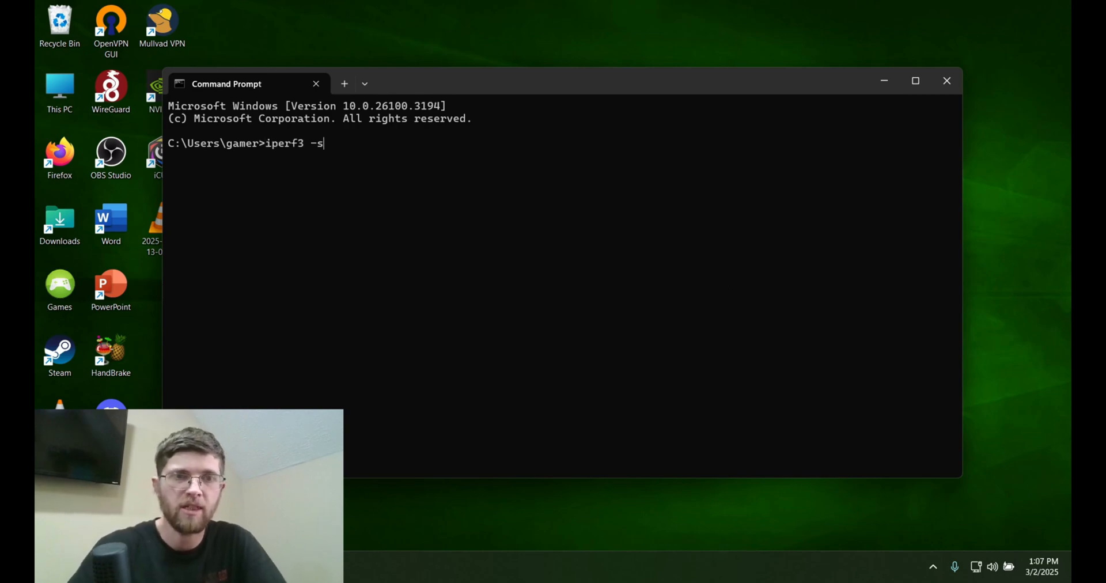